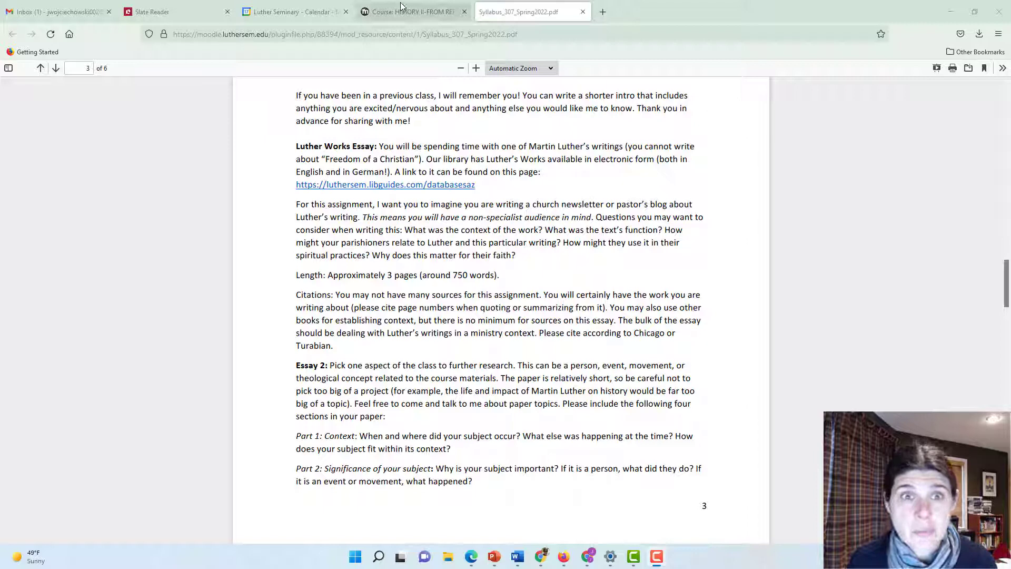
- From the course page's Course Resources, follow the link to the library's Electronic Texts with Luther's Works
{"action": "left_click", "coordinate": [412, 11]}
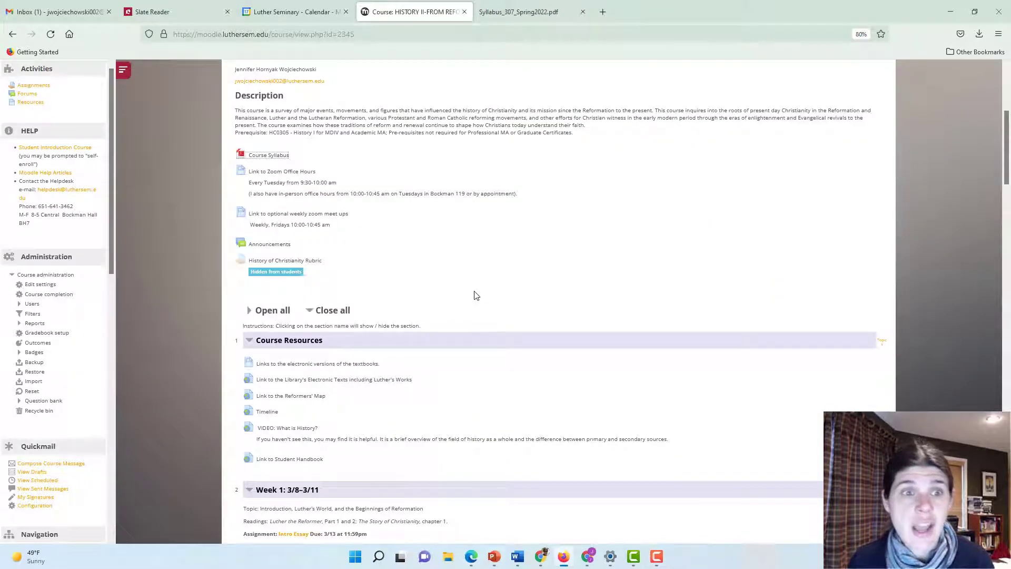
{"action": "mouse_move", "coordinate": [390, 266]}
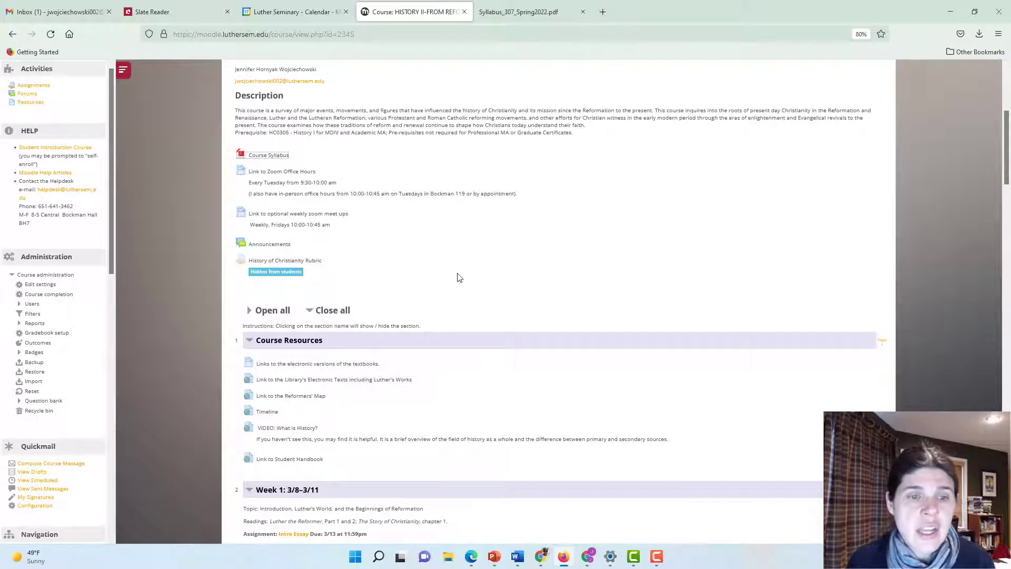
{"action": "scroll", "scroll_direction": "down", "scroll_amount": 3}
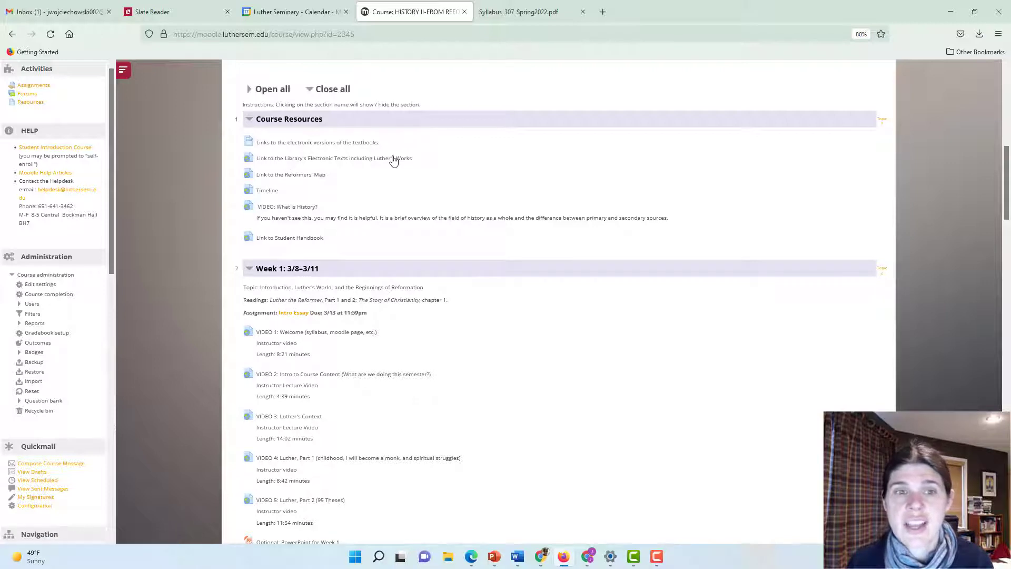
{"action": "left_click", "coordinate": [332, 158]}
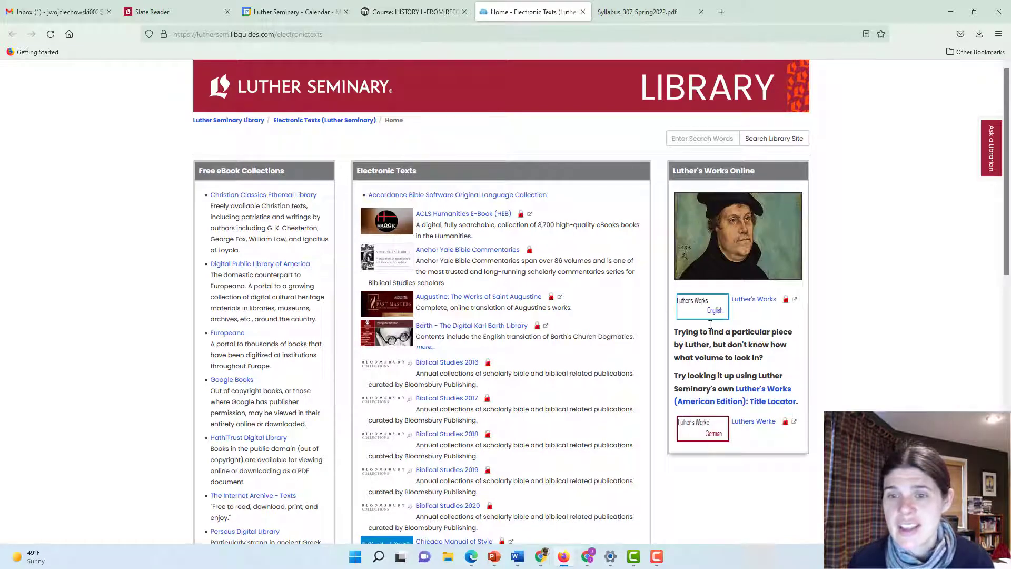
{"action": "mouse_move", "coordinate": [694, 303]}
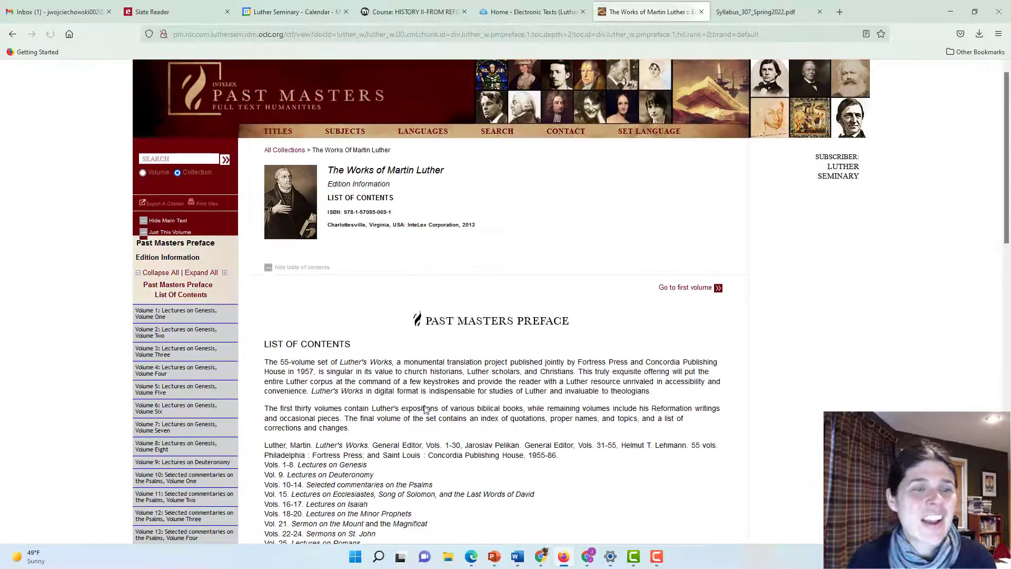
- Expand 'Volume 43: Devotional Writings, Volume Two' in the Past Masters volume list
{"action": "scroll", "scroll_direction": "down", "scroll_amount": 3}
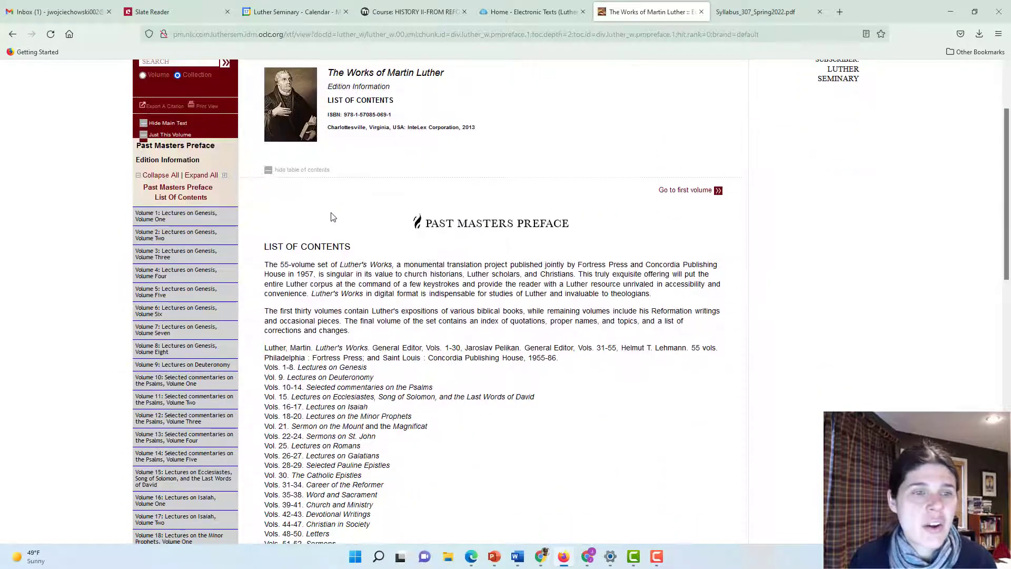
{"action": "scroll", "scroll_direction": "down", "scroll_amount": 3}
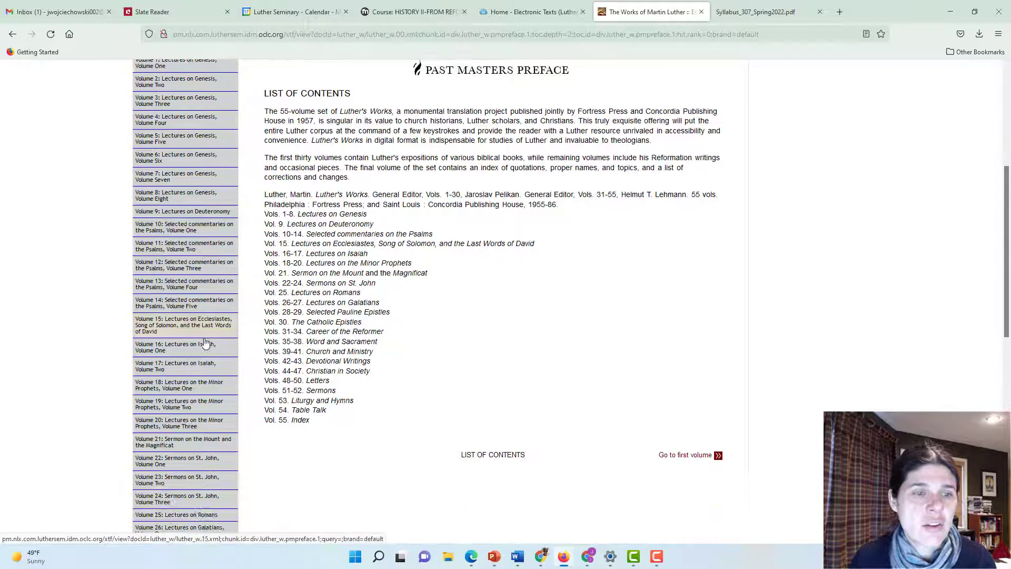
{"action": "scroll", "scroll_direction": "down", "scroll_amount": 3}
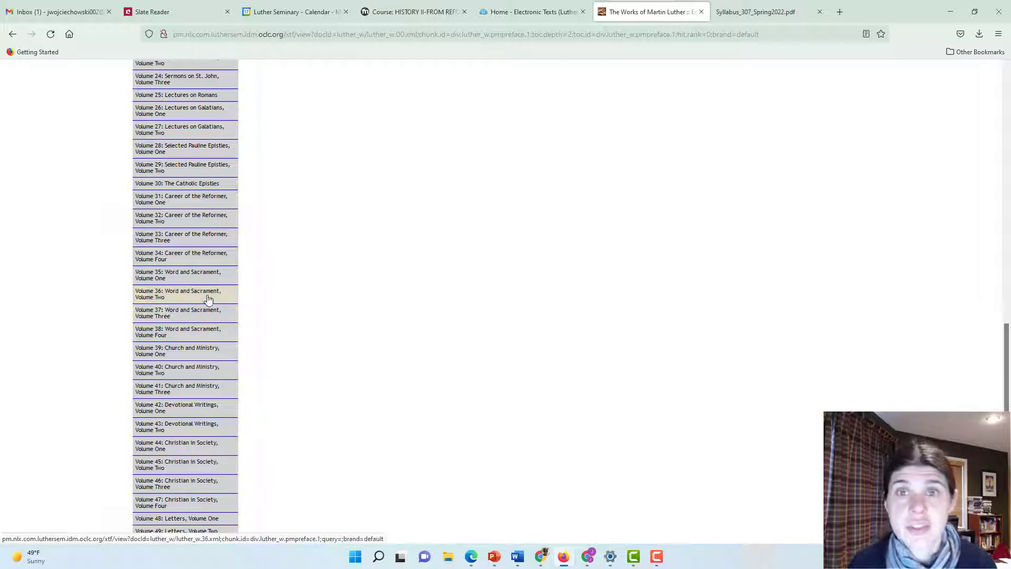
{"action": "scroll", "scroll_direction": "down", "scroll_amount": 3}
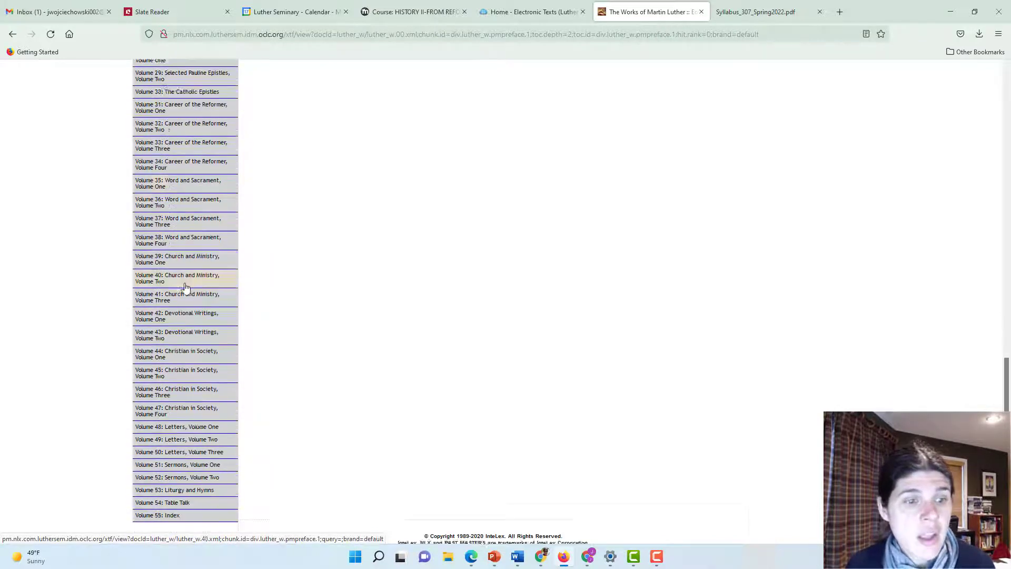
{"action": "scroll", "scroll_direction": "down", "scroll_amount": 3}
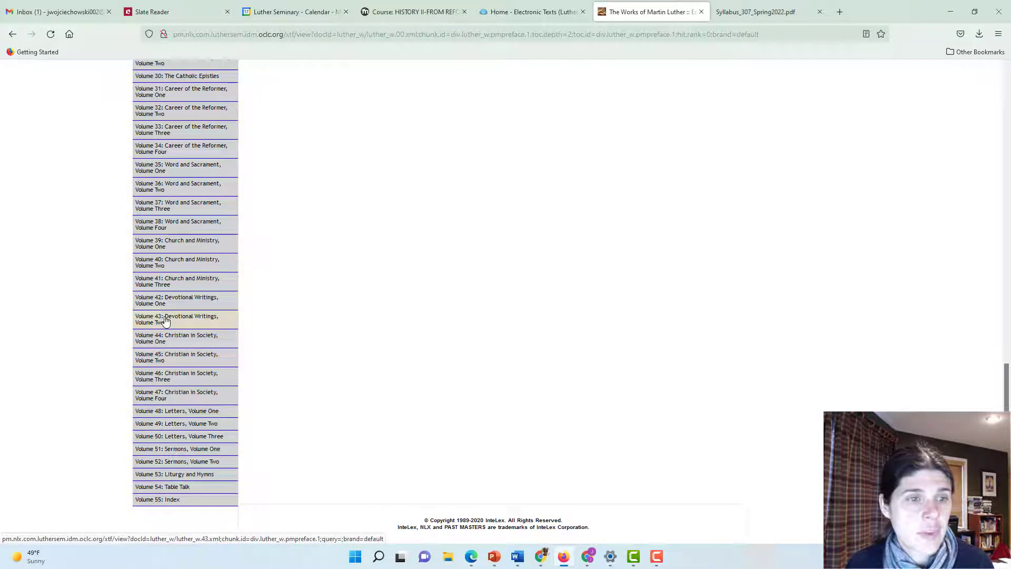
{"action": "left_click", "coordinate": [166, 318]}
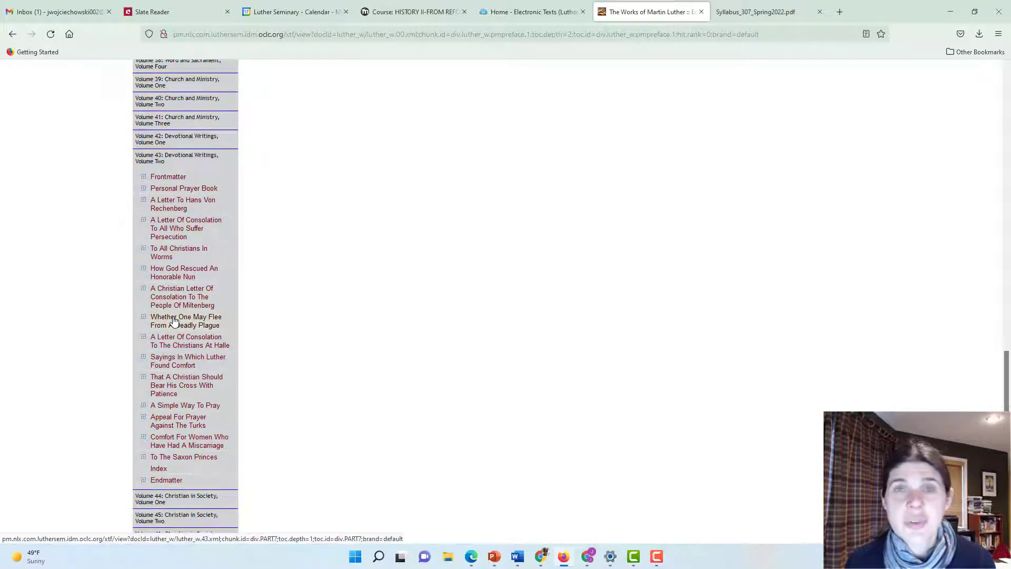
- Read the opening of 'Whether One May Flee From A Deadly Plague', then return to the Moodle course page
{"action": "left_click", "coordinate": [186, 315]}
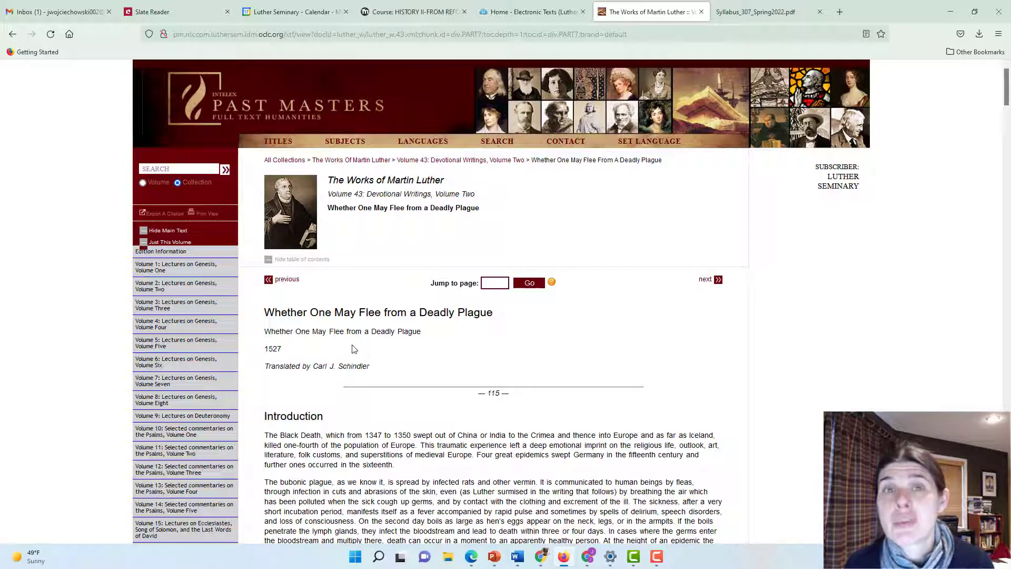
{"action": "scroll", "scroll_direction": "down", "scroll_amount": 3}
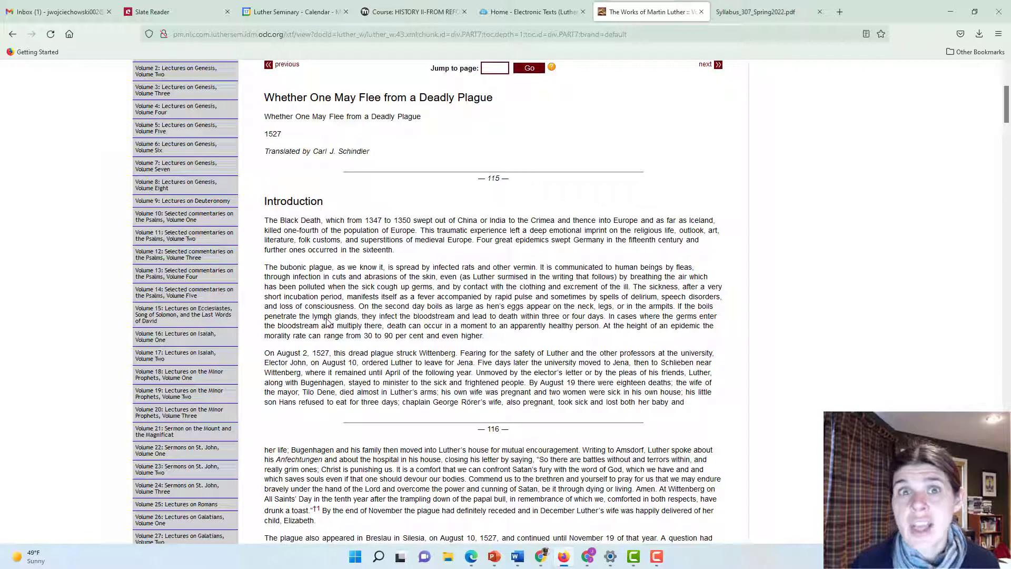
{"action": "left_click", "coordinate": [412, 10]}
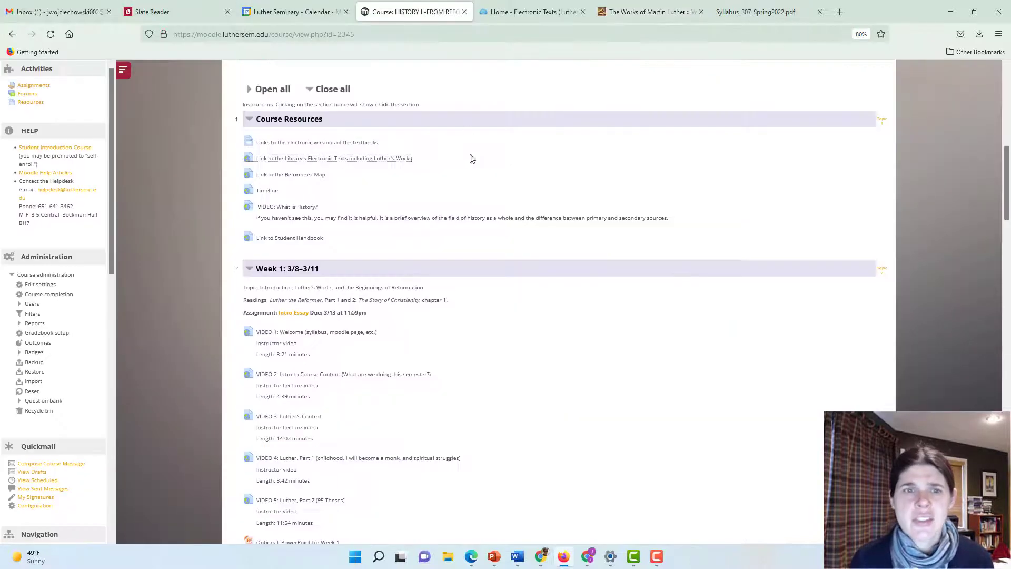
- Bring back the Syallabus_307_Spring2022.pdf at the Luther Works Essay assignment on page 3
{"action": "left_click", "coordinate": [762, 12]}
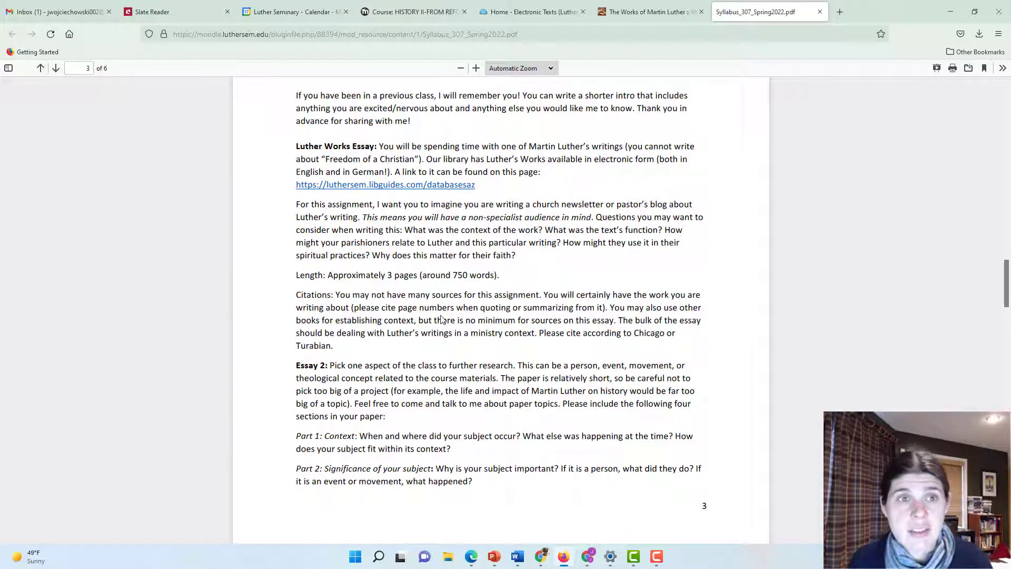
{"action": "mouse_move", "coordinate": [476, 156]}
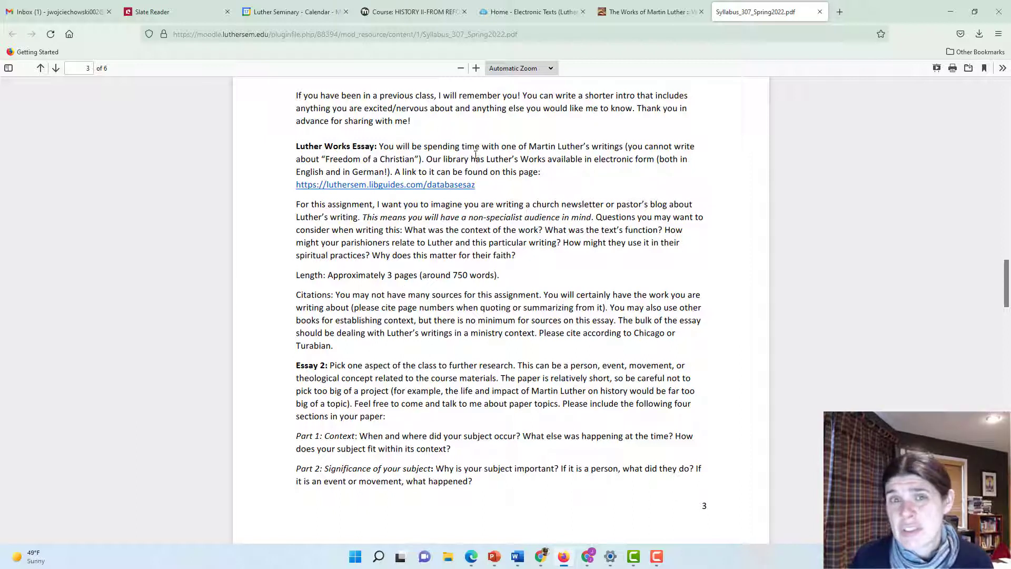